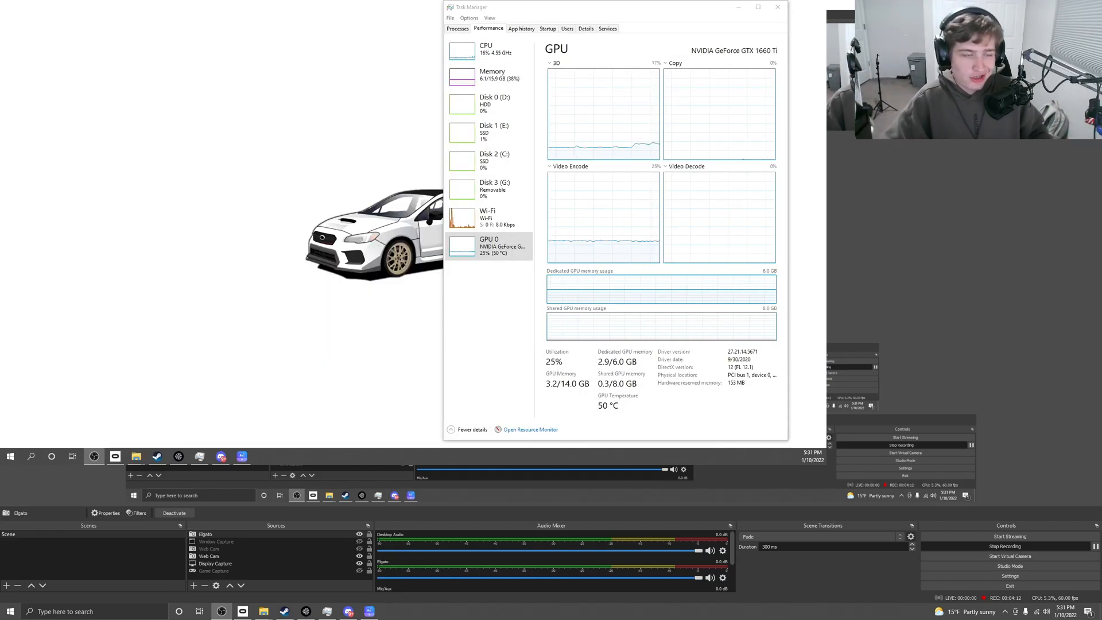
mouse_move(640, 105)
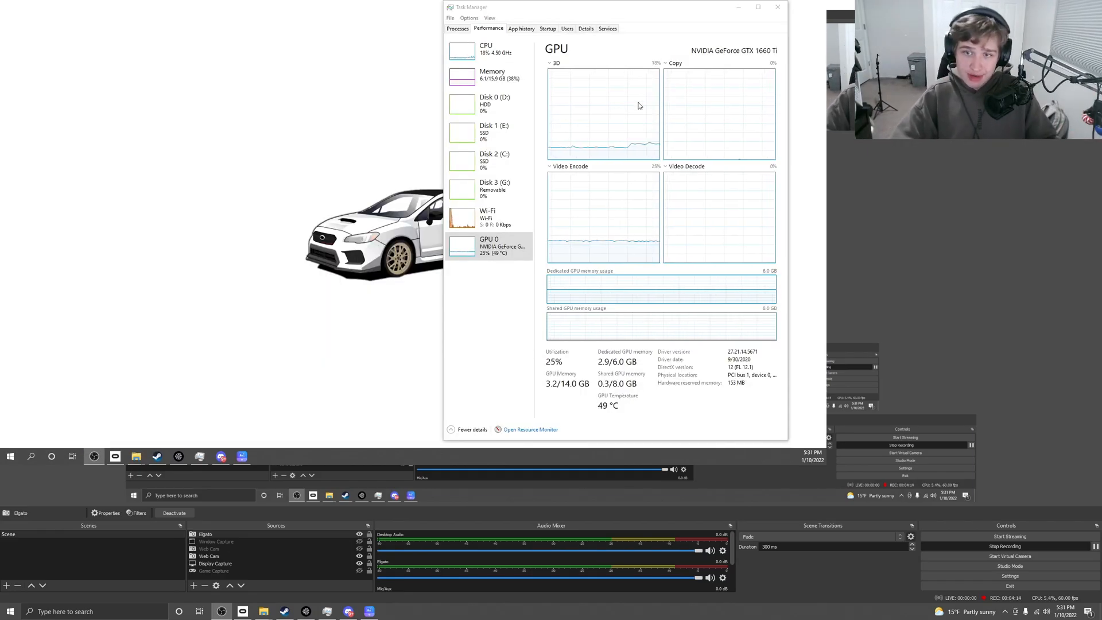
- Select the desktop display capture source in the OBS sources list
left_click(215, 562)
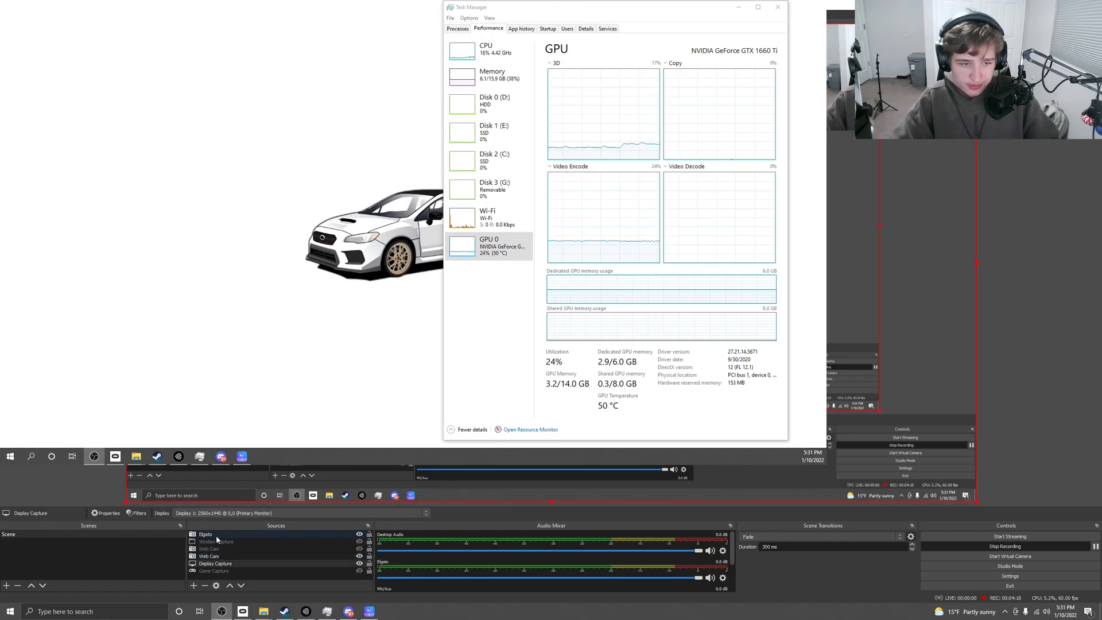
left_click(205, 555)
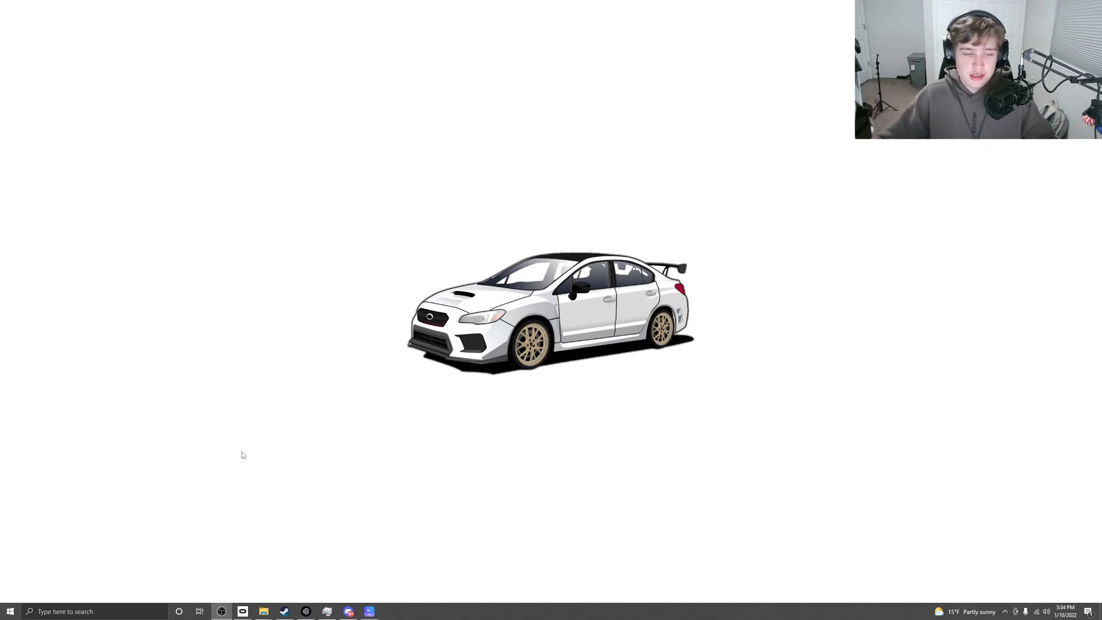
- Search 'oculus app' in Chrome and view the Download Quest 2 PC App section on the Oculus setup page
left_click(391, 610)
type("how to dowalod oculus app")
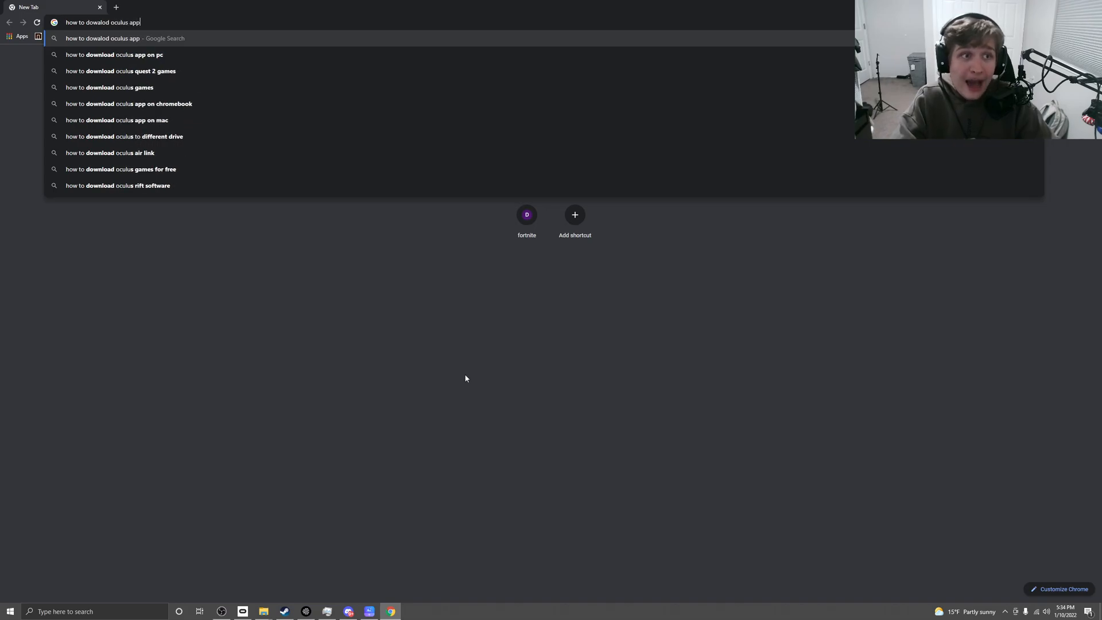
key("Backspace")
type("ocu")
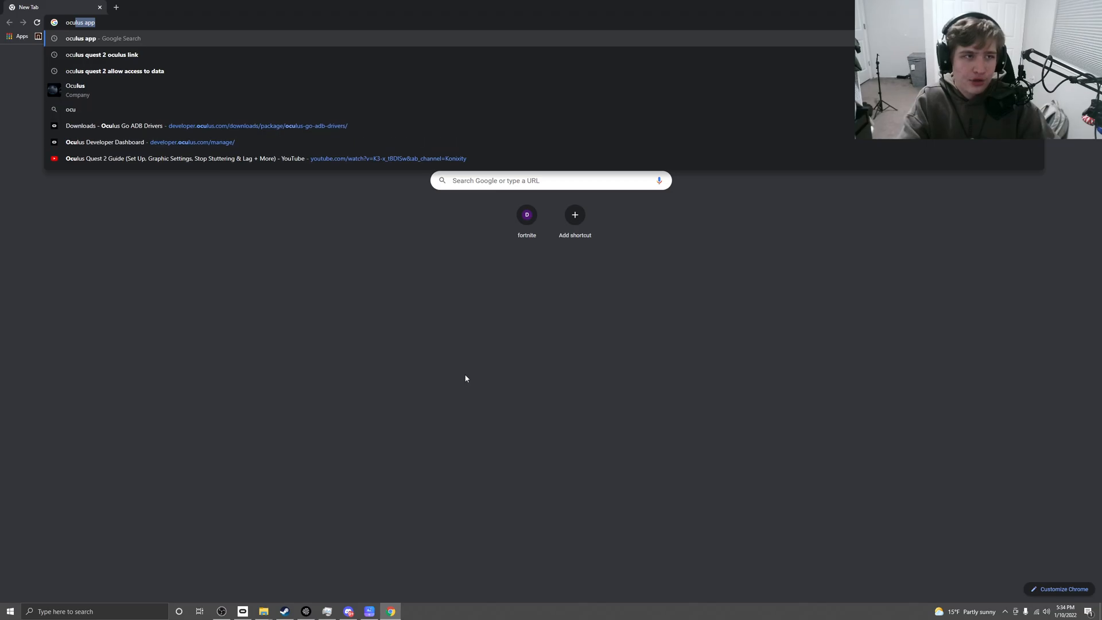
key("Return")
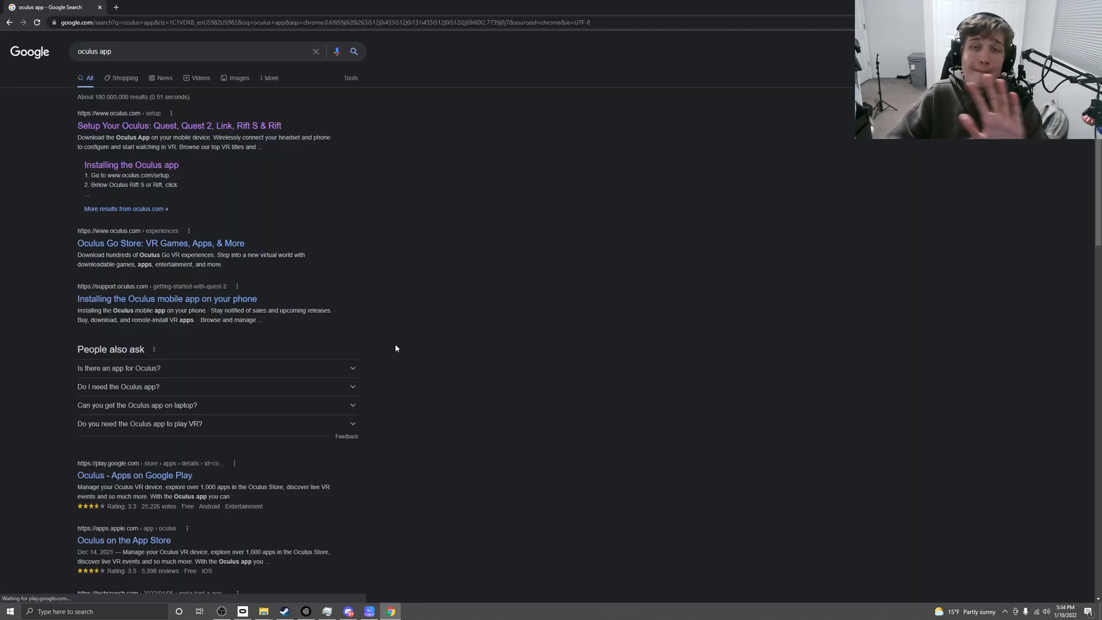
left_click(179, 125)
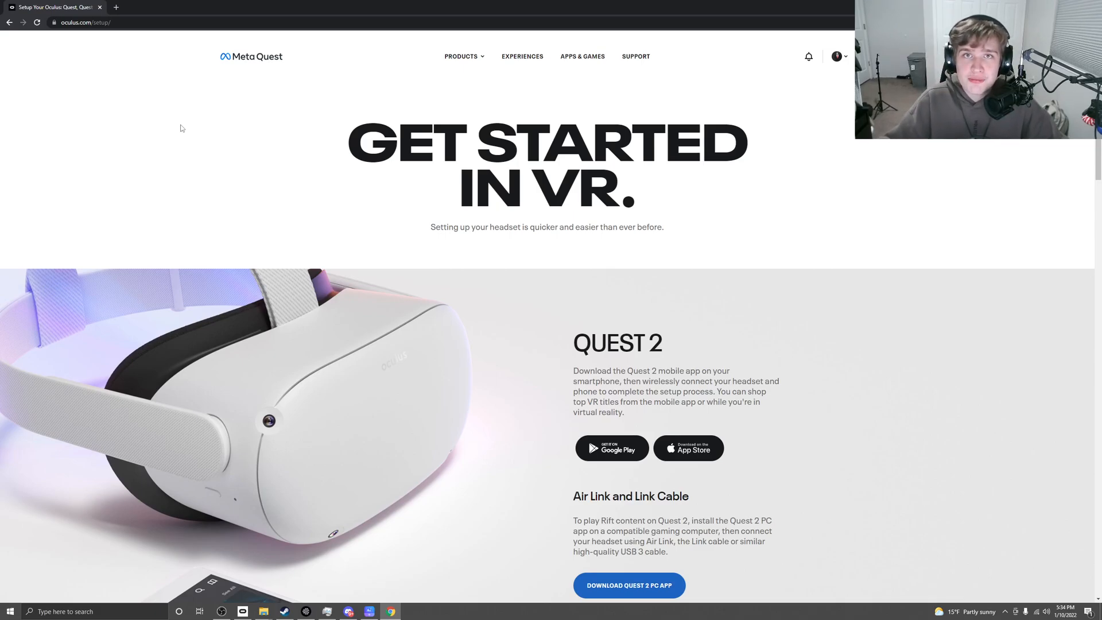
mouse_move(70, 86)
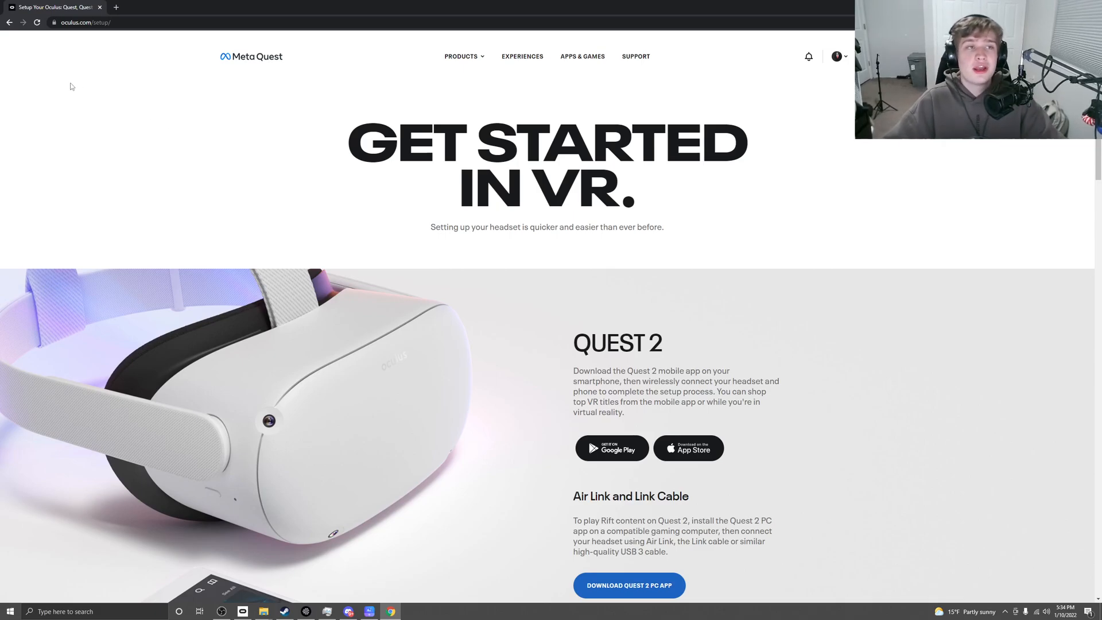
scroll("down", 3)
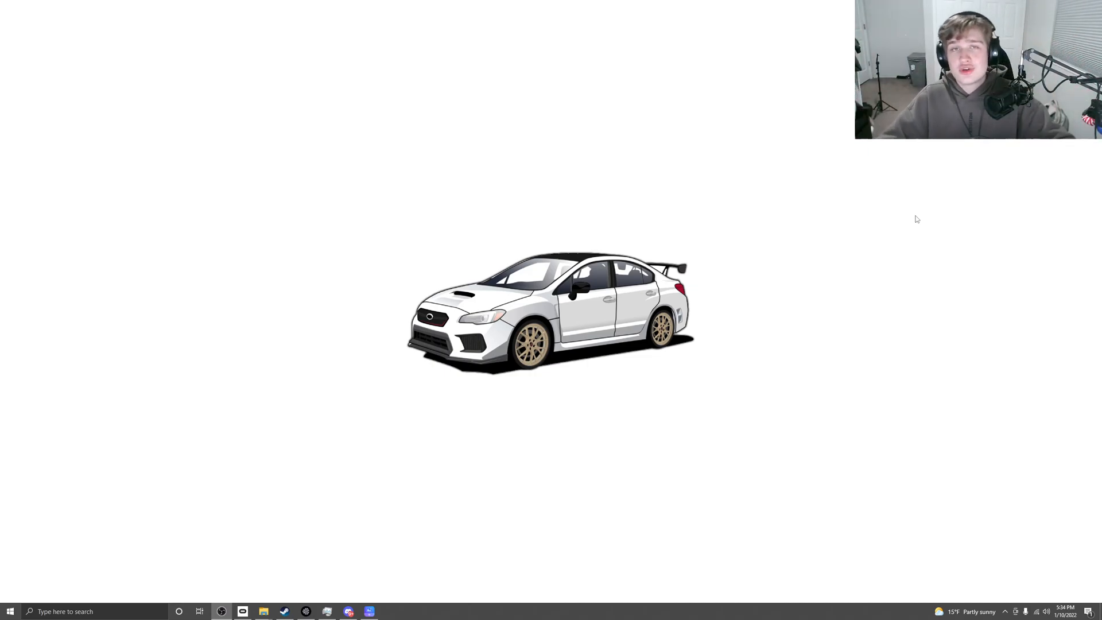
mouse_move(256, 524)
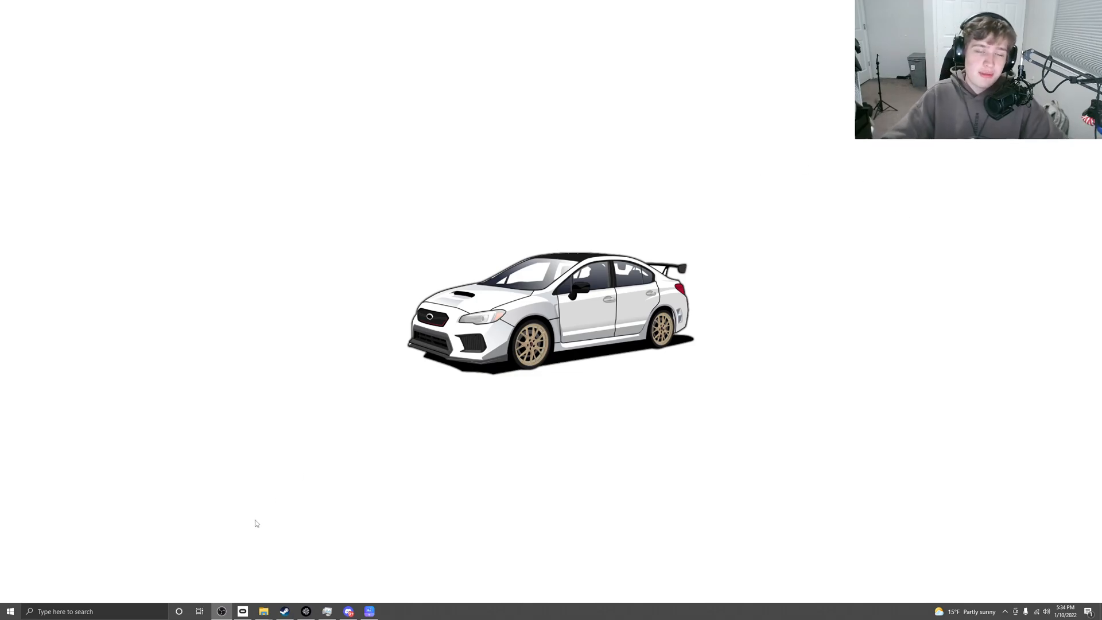
- Start the Quest 2 headset setup from the Oculus app banner and continue through the first steps
left_click(242, 610)
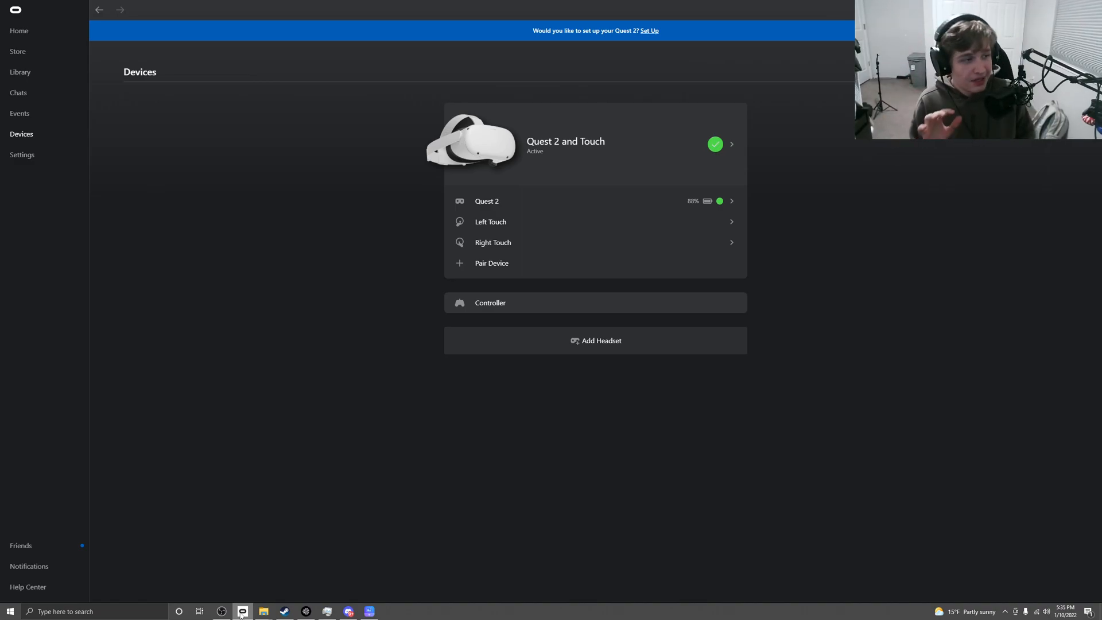
left_click(648, 30)
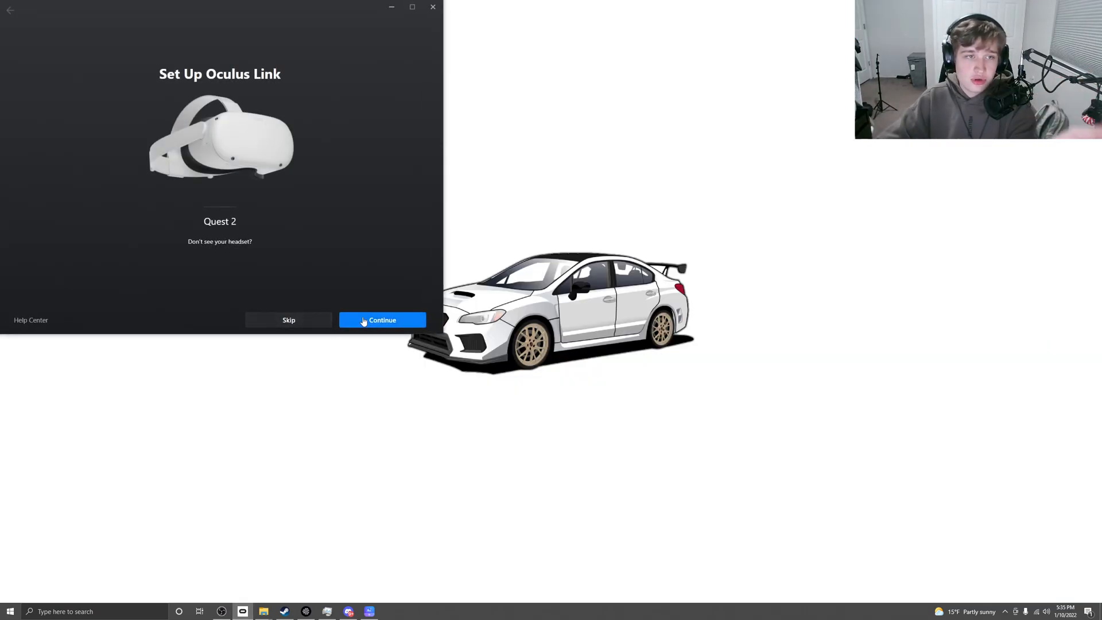
left_click(381, 320)
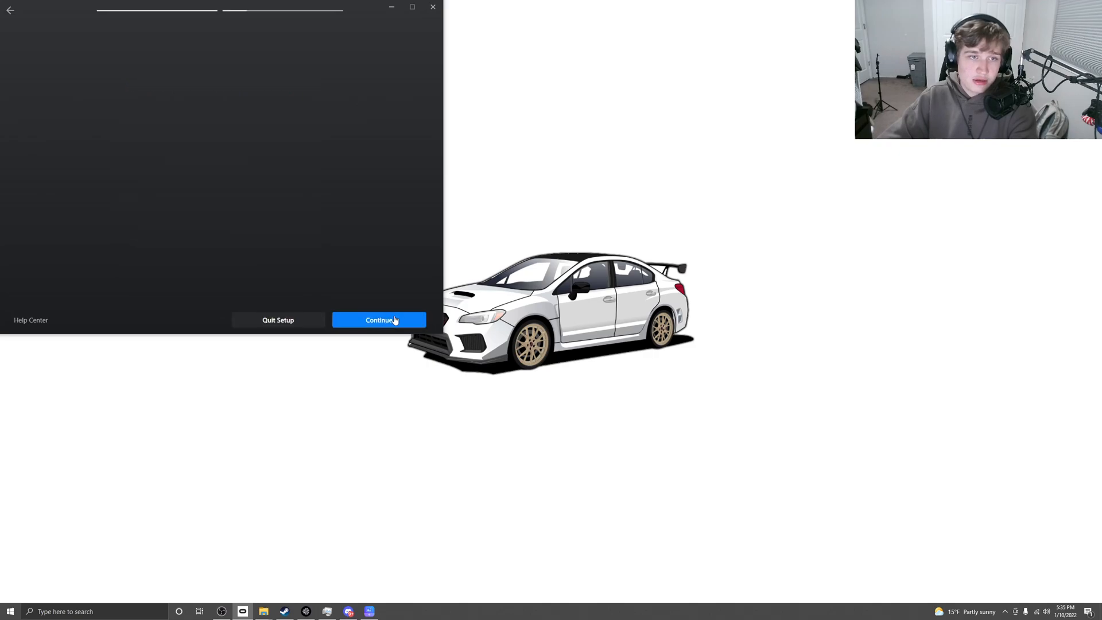
left_click(379, 320)
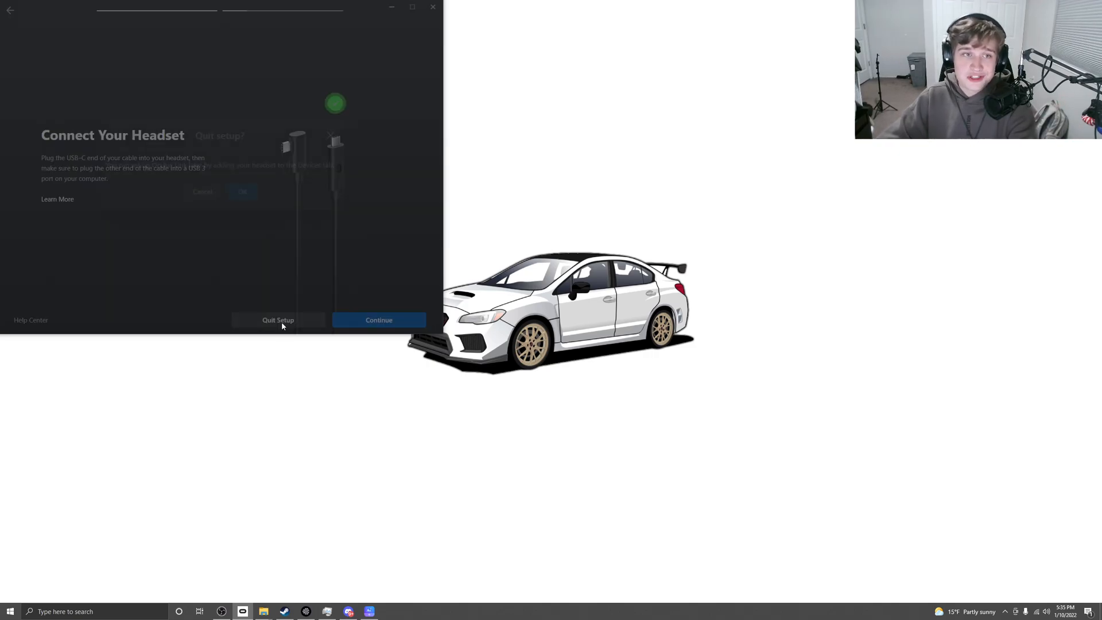
- Quit the Oculus Link setup and confirm, returning to the Oculus home page
left_click(278, 320)
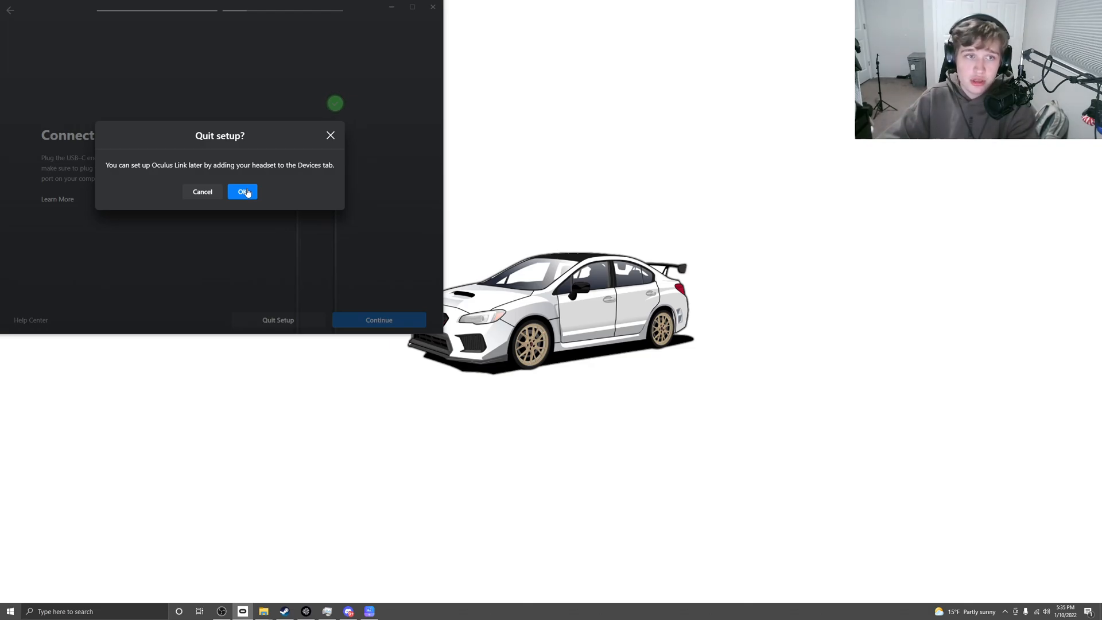
left_click(242, 192)
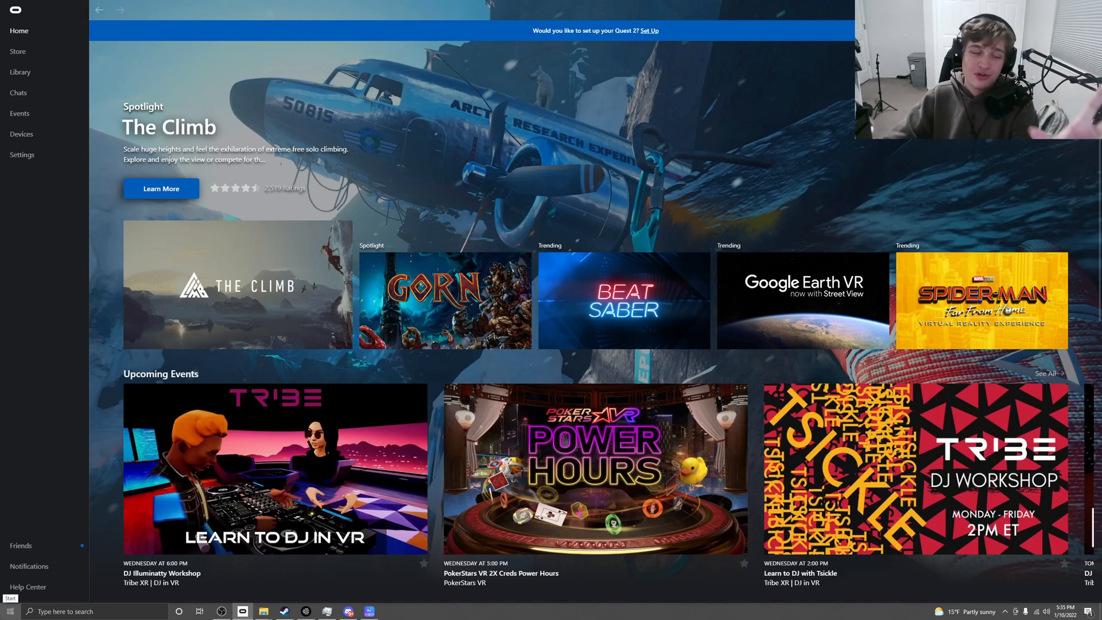
- Launch Google Chrome from the Start menu to show the headset's Allow access to data prompt image
left_click(10, 611)
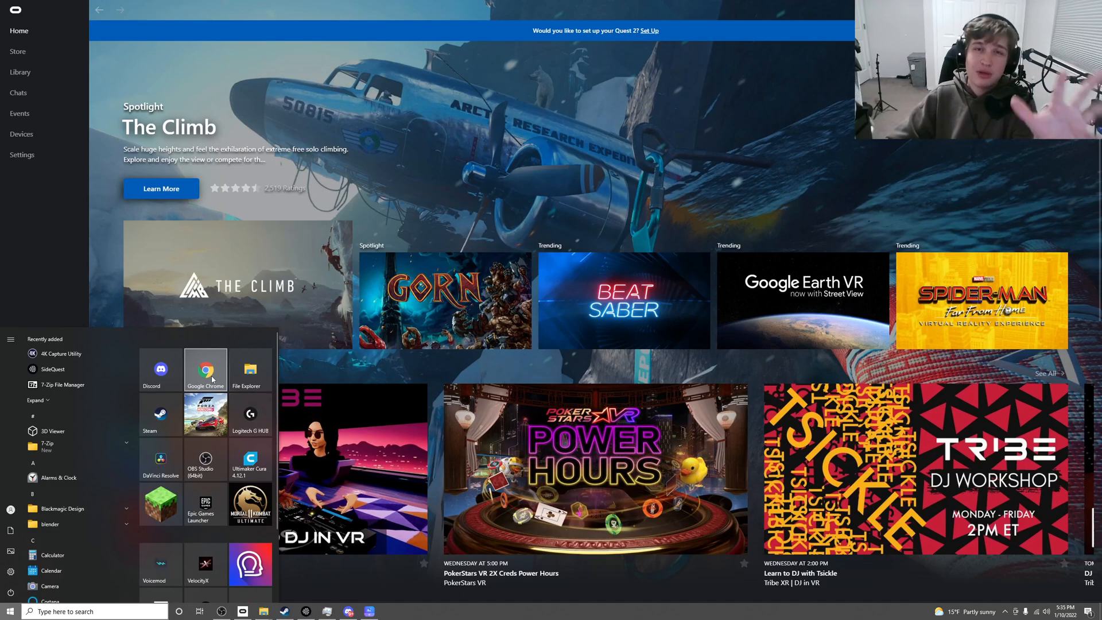
left_click(206, 368)
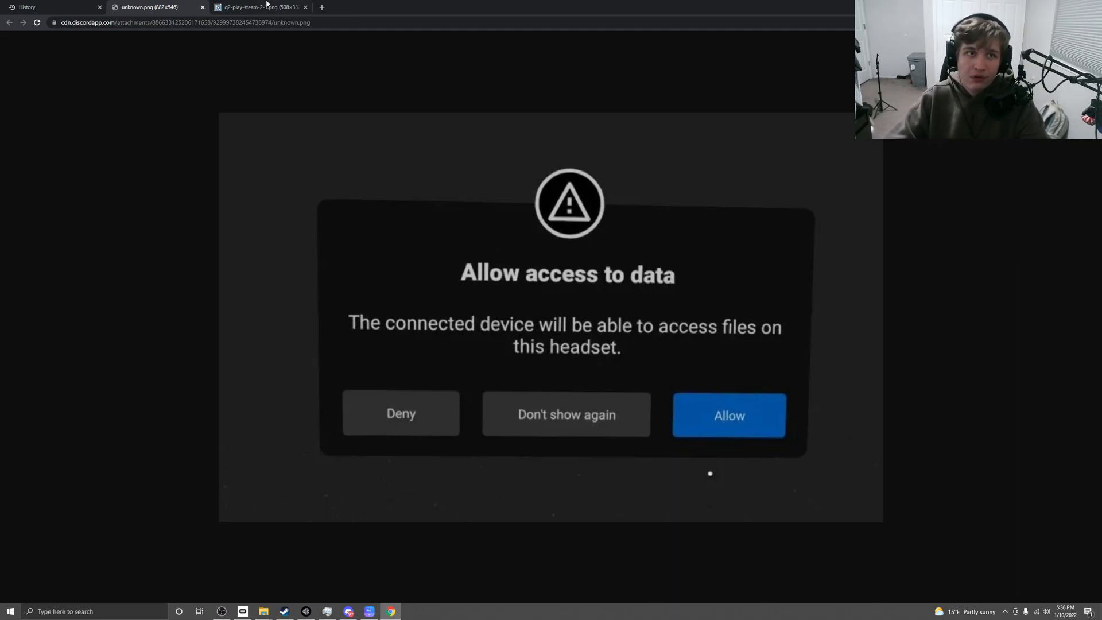
- Switch to the q2-play-steam image showing the Quest Quick Actions panel with Oculus Link marked
left_click(258, 7)
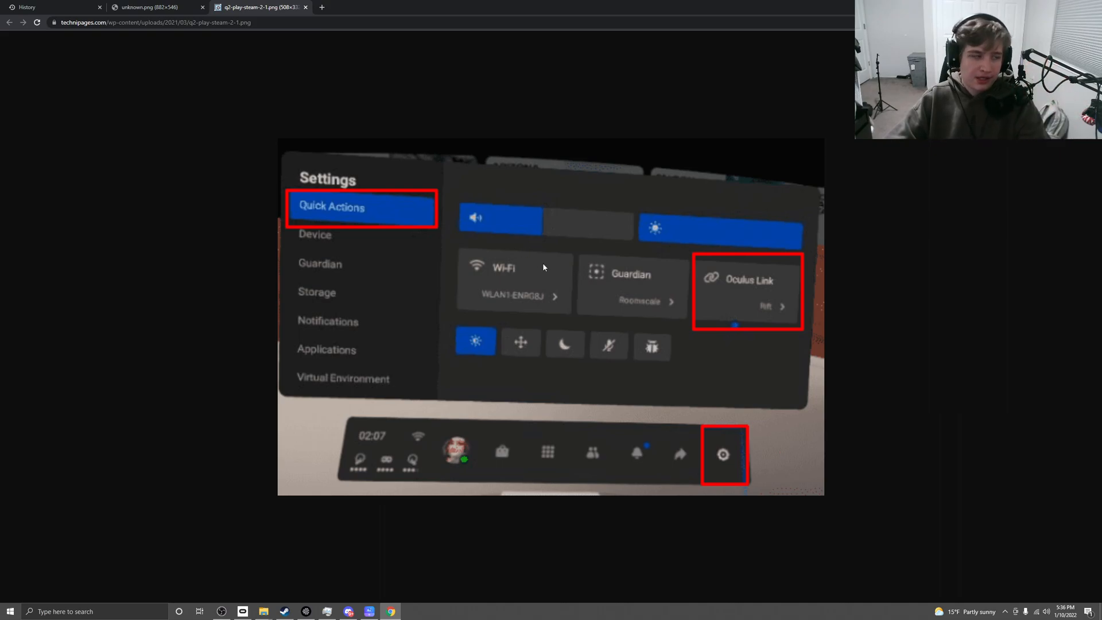
mouse_move(730, 461)
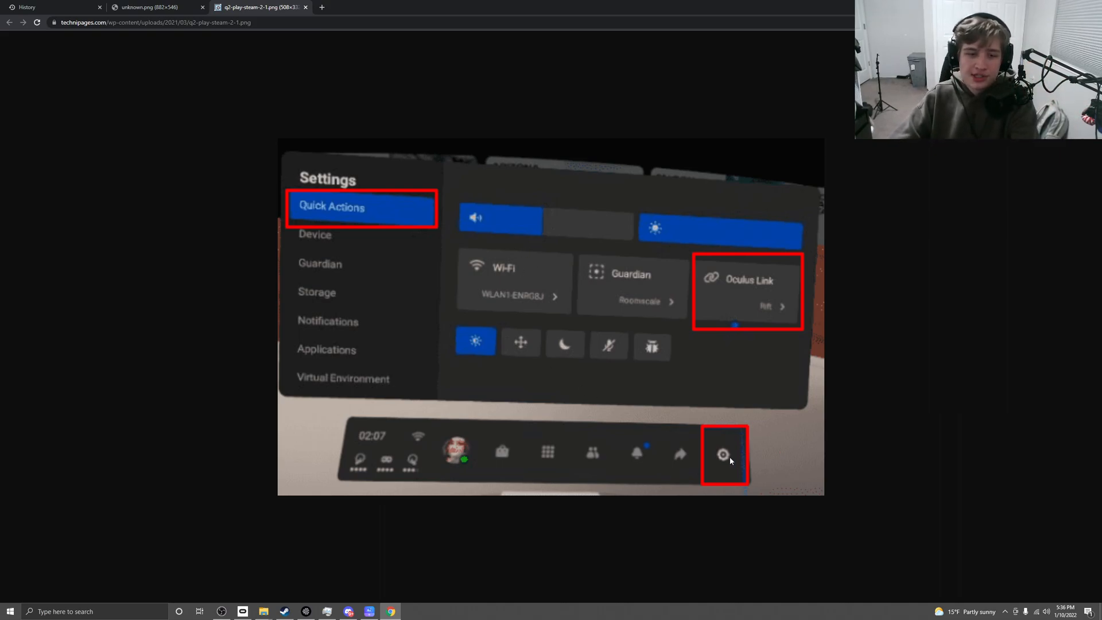
mouse_move(712, 294)
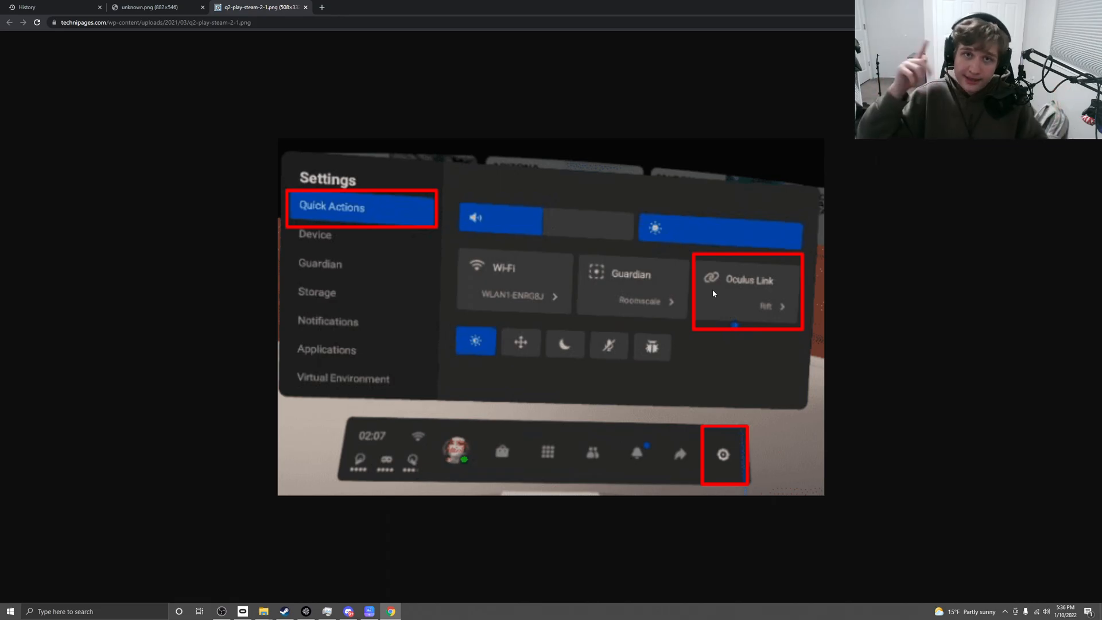
mouse_move(690, 95)
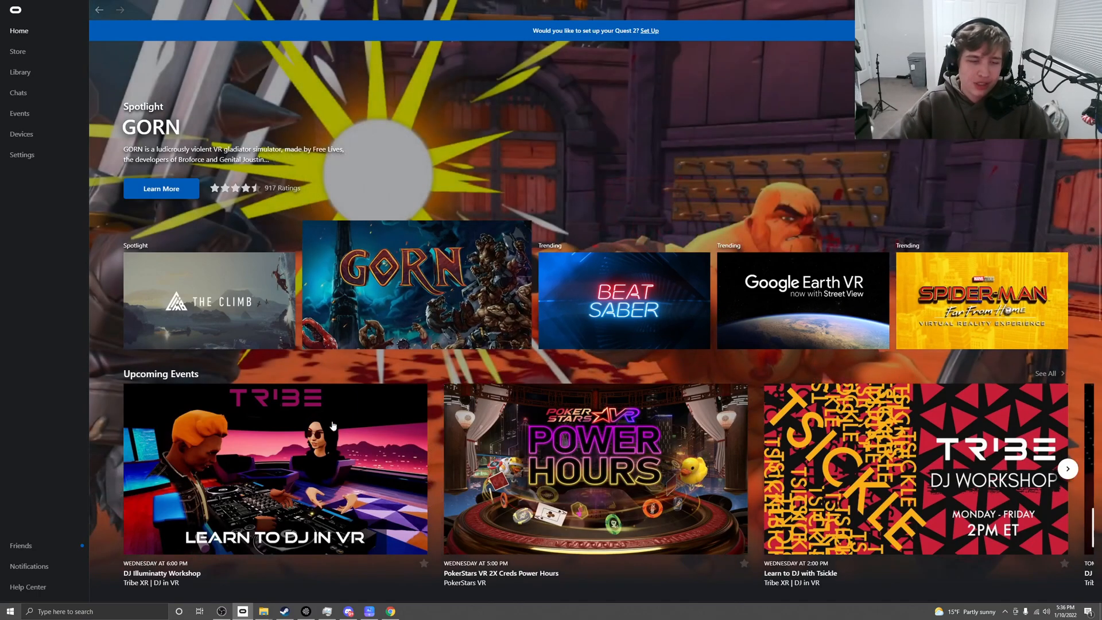
mouse_move(225, 553)
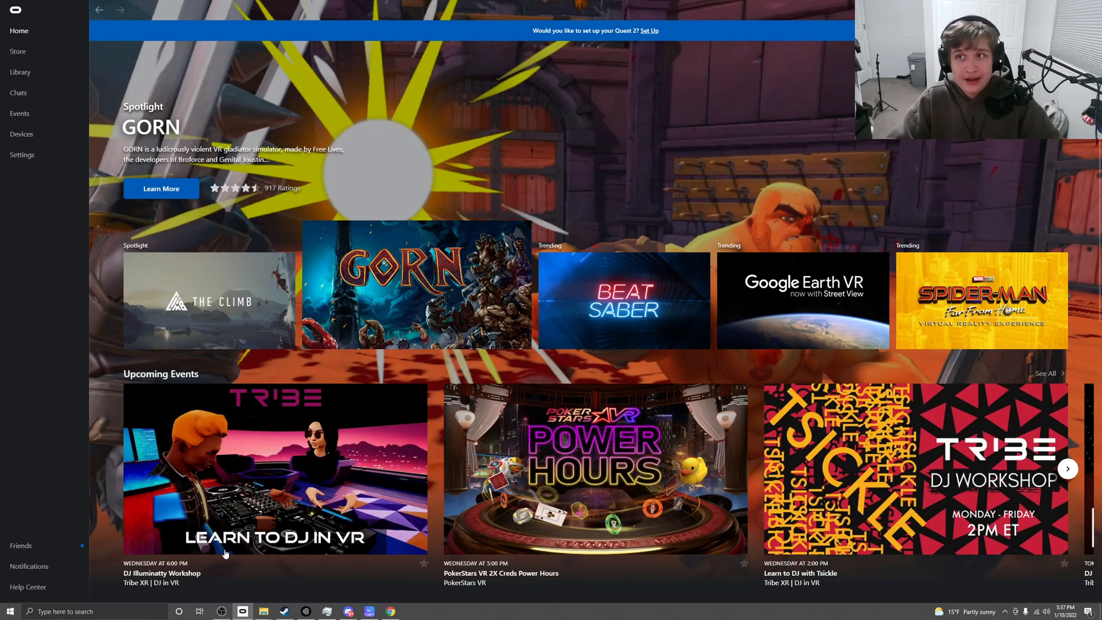
mouse_move(264, 375)
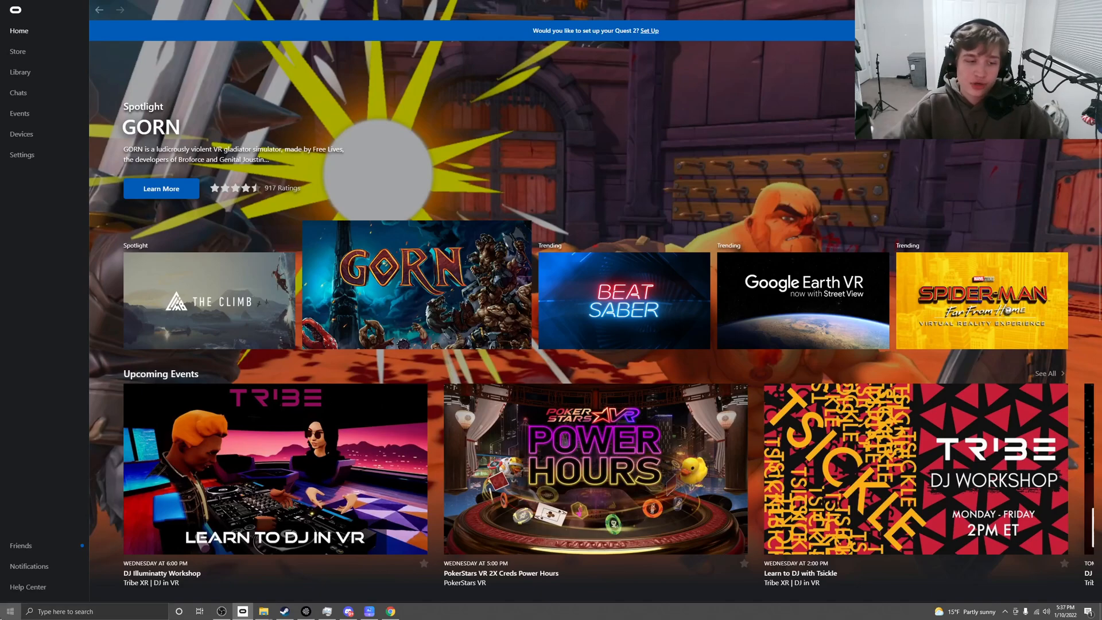
left_click(11, 610)
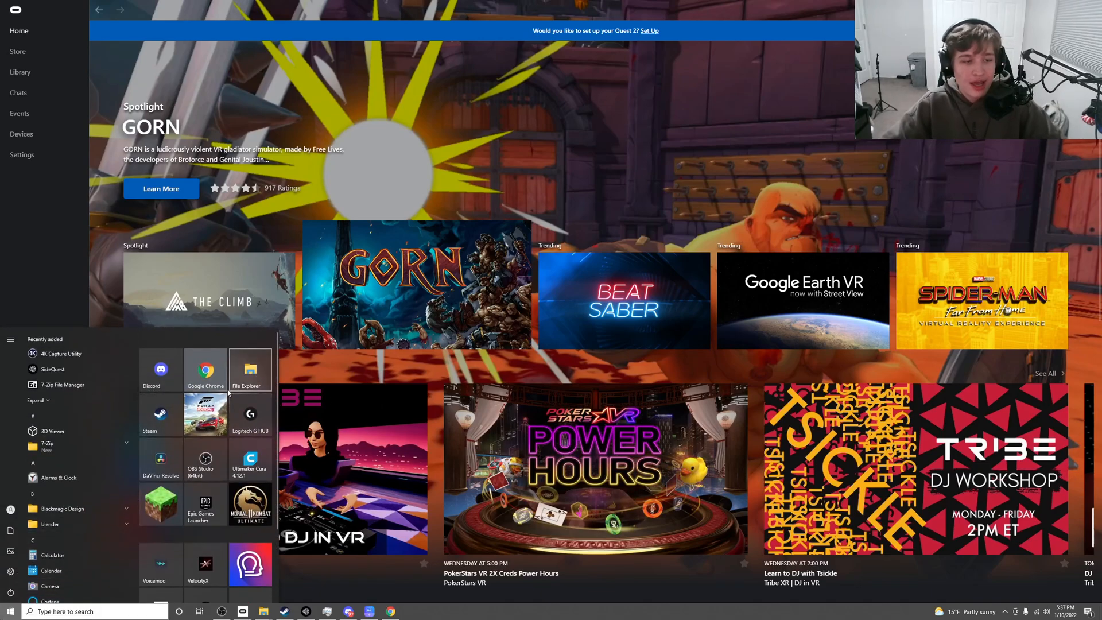
right_click(160, 513)
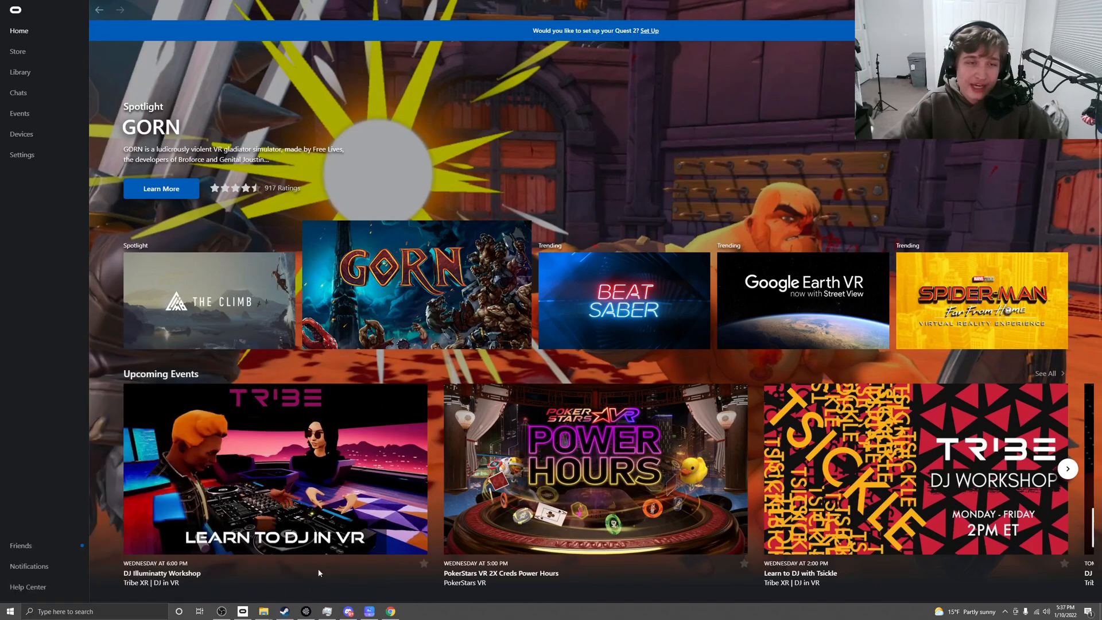
- Navigate File Explorer to Program Files\Oculus\Support\oculus-diagnostics and select OculusMirror.exe
left_click(263, 610)
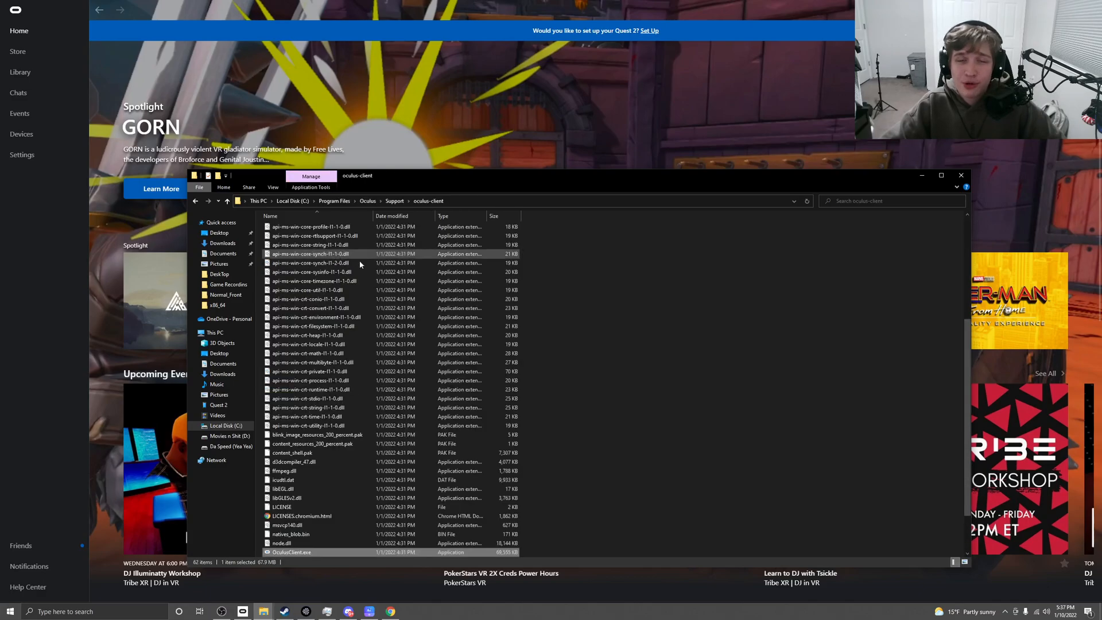
mouse_move(416, 289)
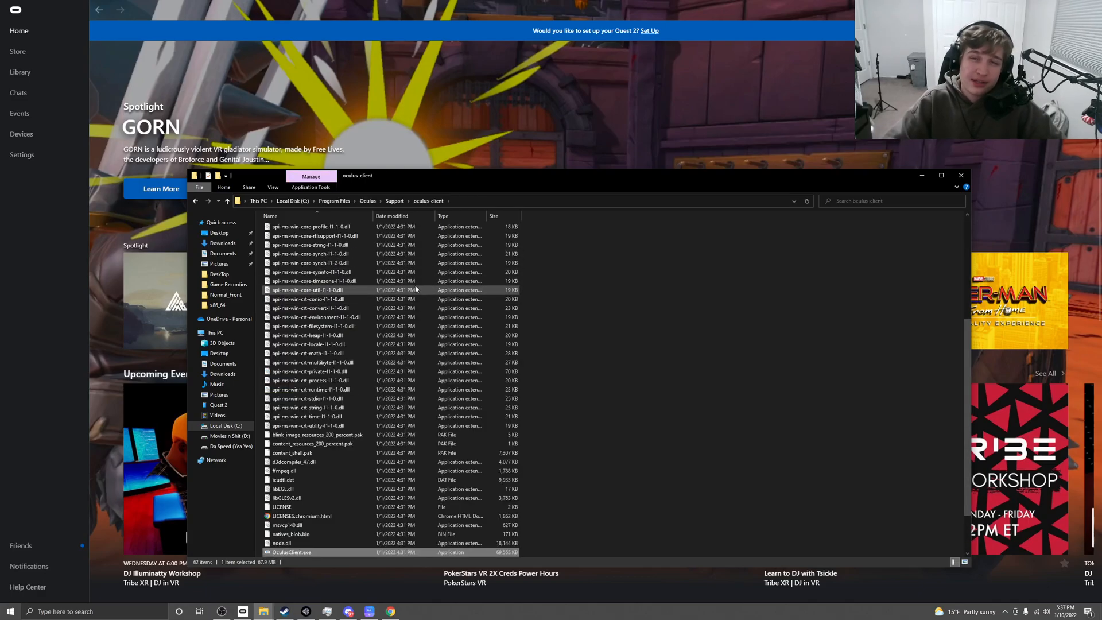
left_click(393, 199)
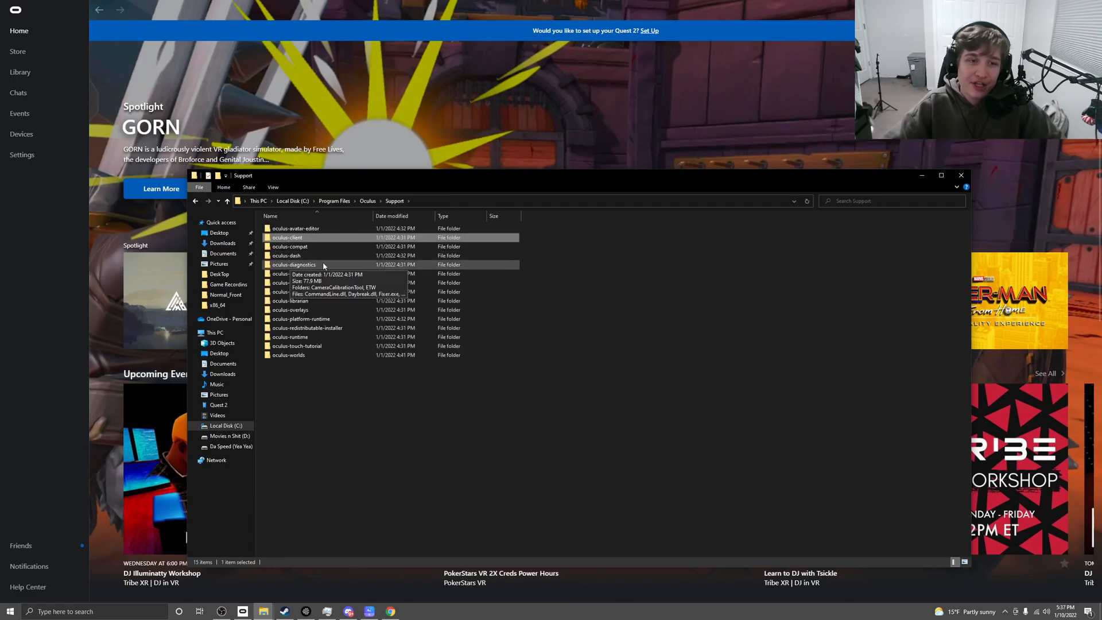
double_click(294, 265)
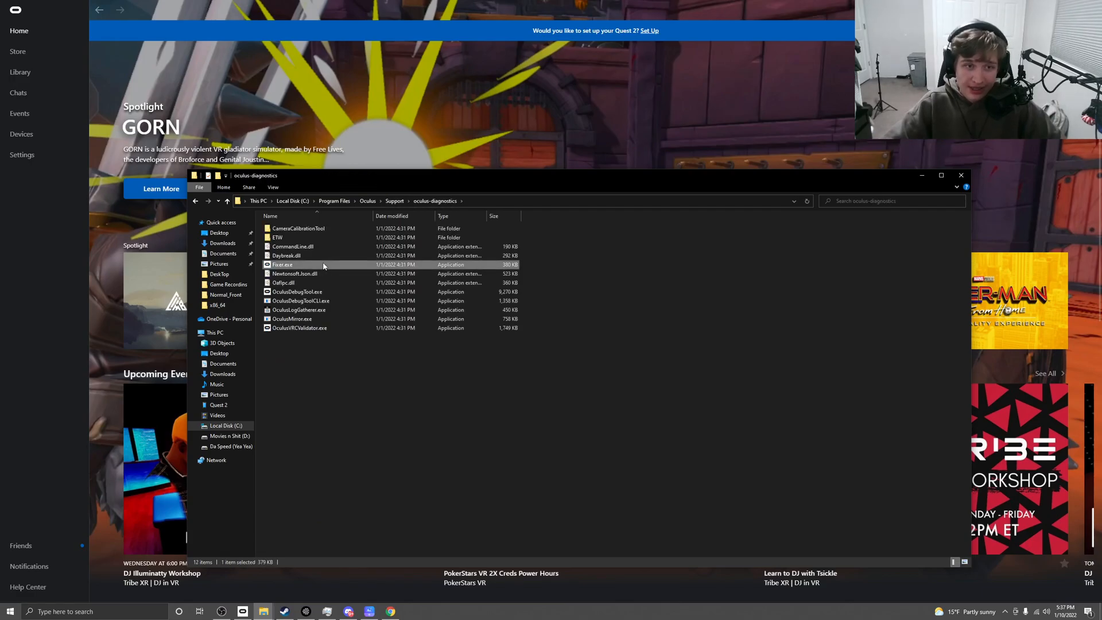
left_click(386, 363)
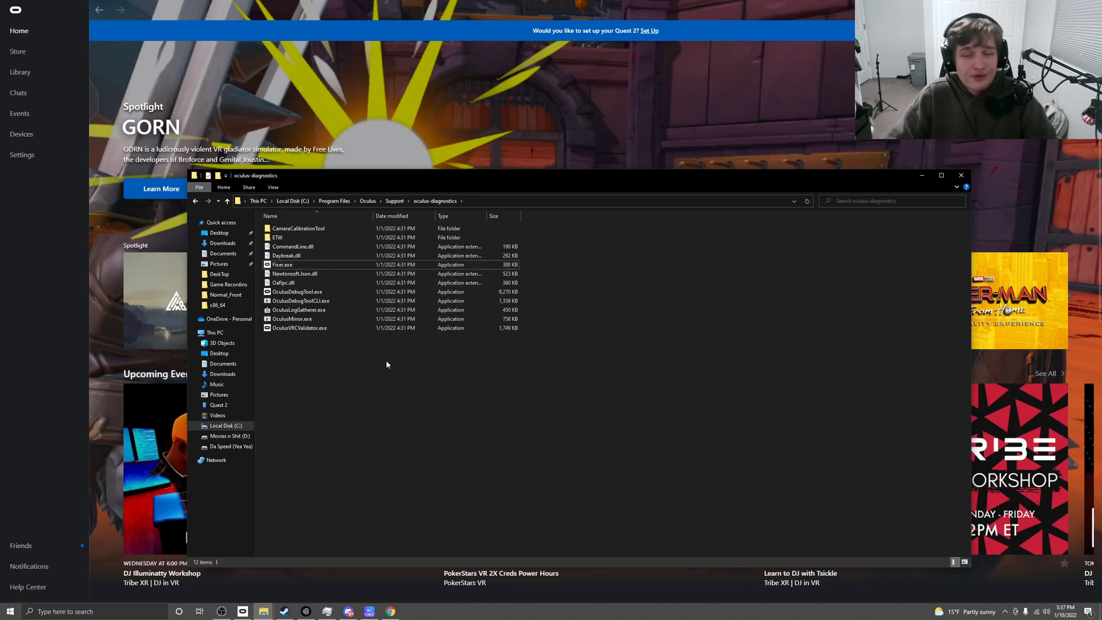
left_click(291, 318)
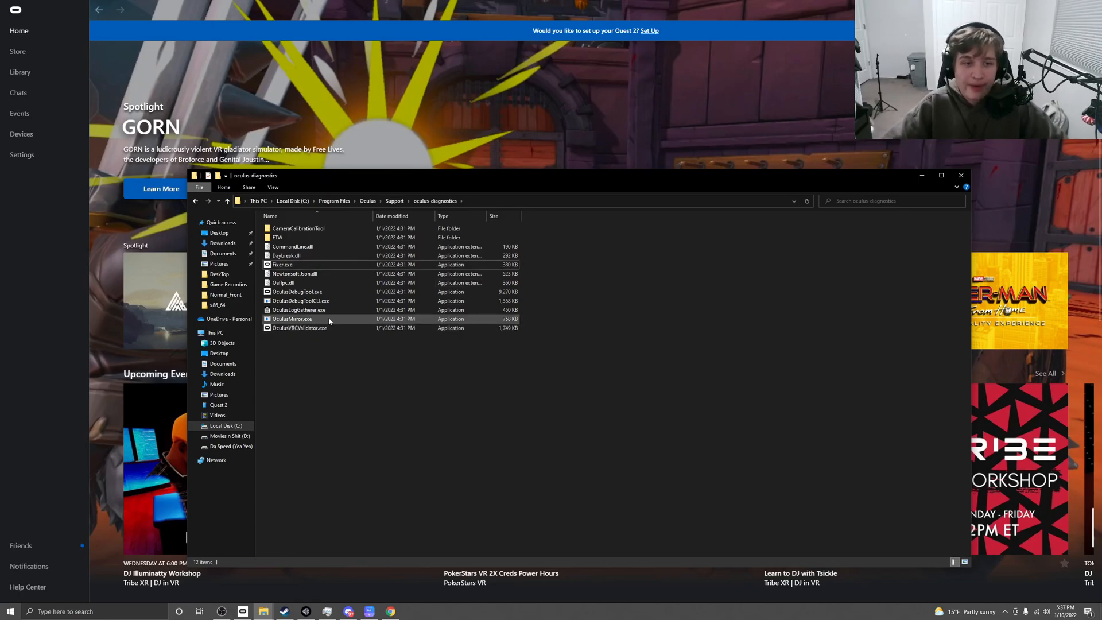
- Launch OculusMirror.exe and bring the OBS Studio window forward to capture it
double_click(291, 318)
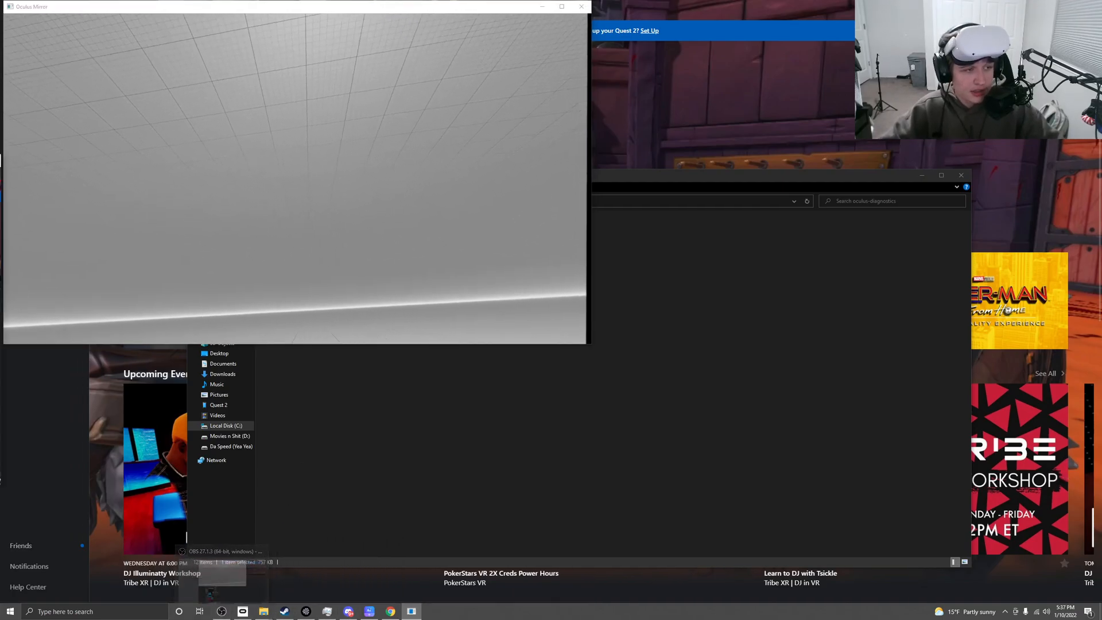
left_click(222, 551)
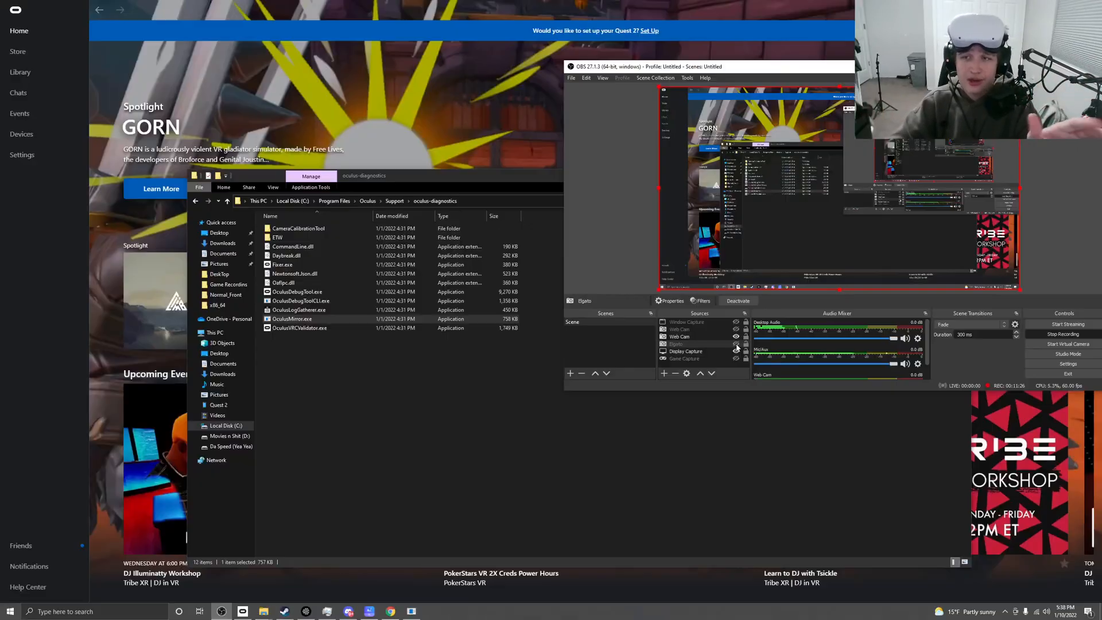
- Open the Quest 2 and Touch device settings and review the microphone and headphone audio choices
left_click(20, 134)
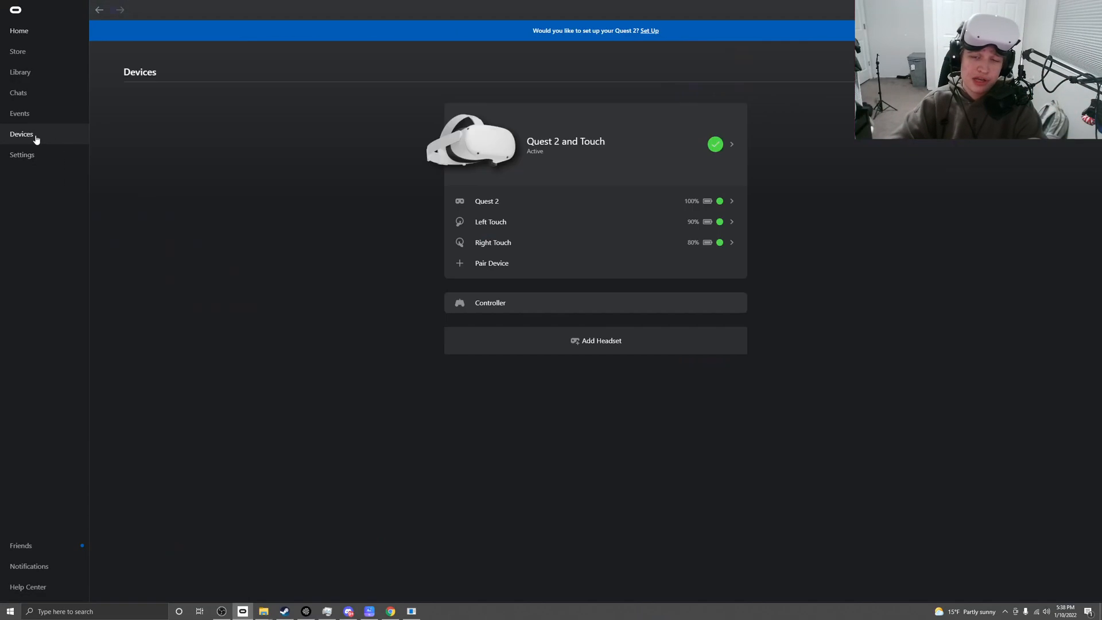
left_click(731, 144)
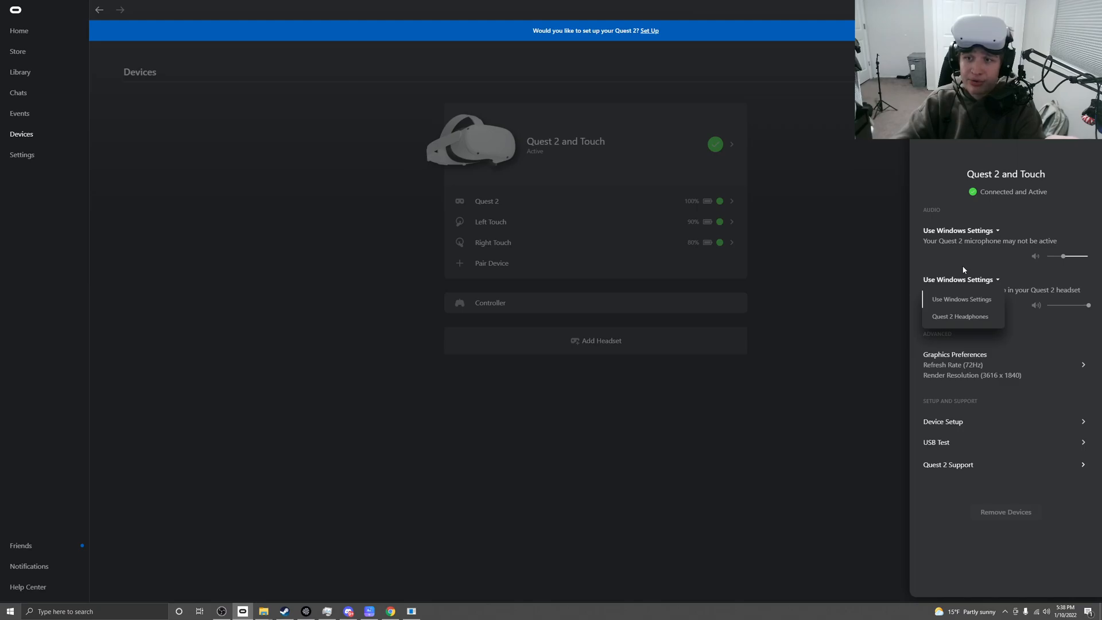
left_click(961, 230)
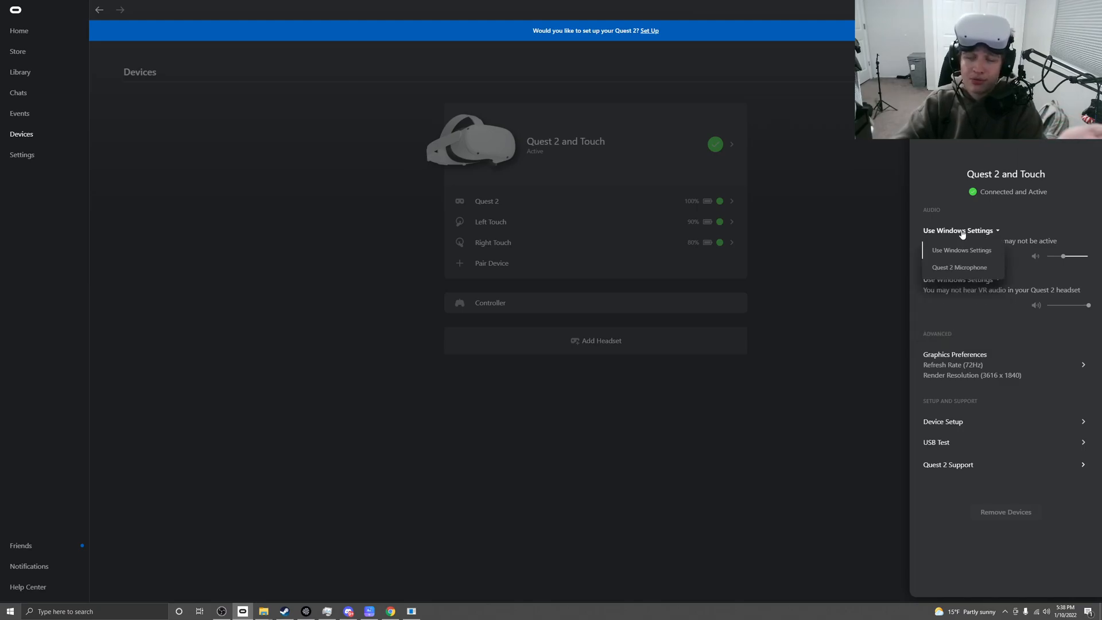
left_click(958, 279)
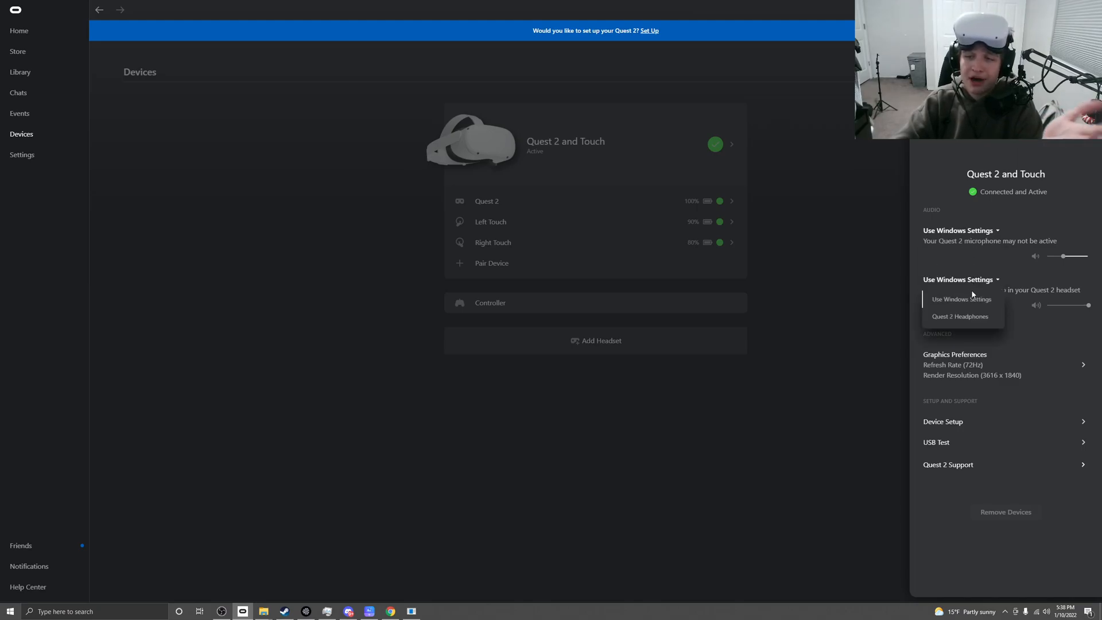
- Keep both the Quest 2 headphone and microphone audio on Use Windows Settings
left_click(961, 298)
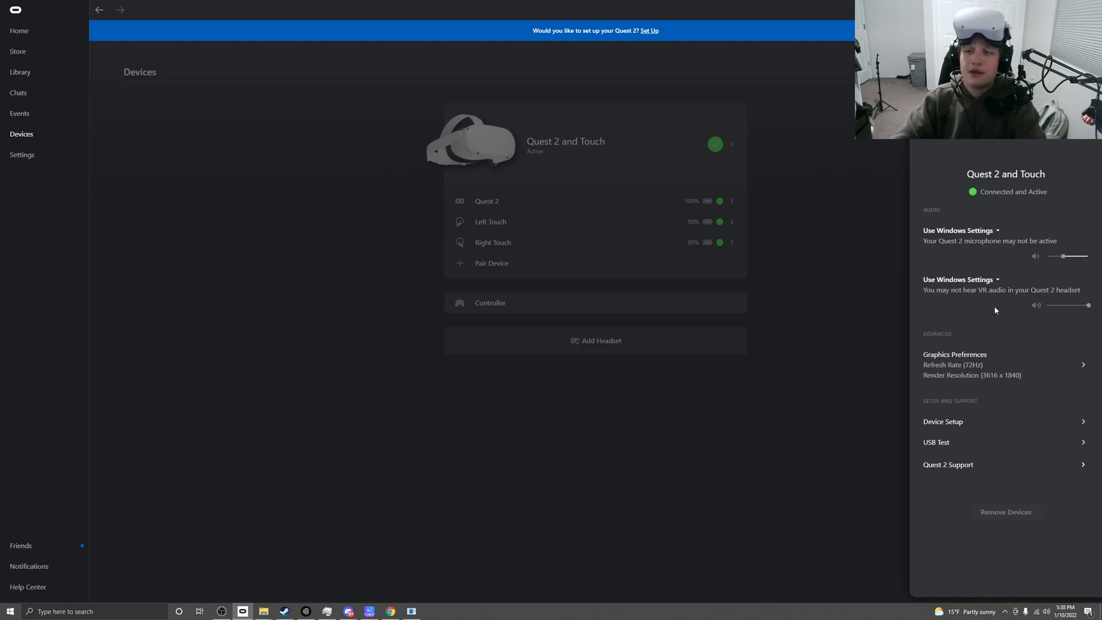
left_click(959, 279)
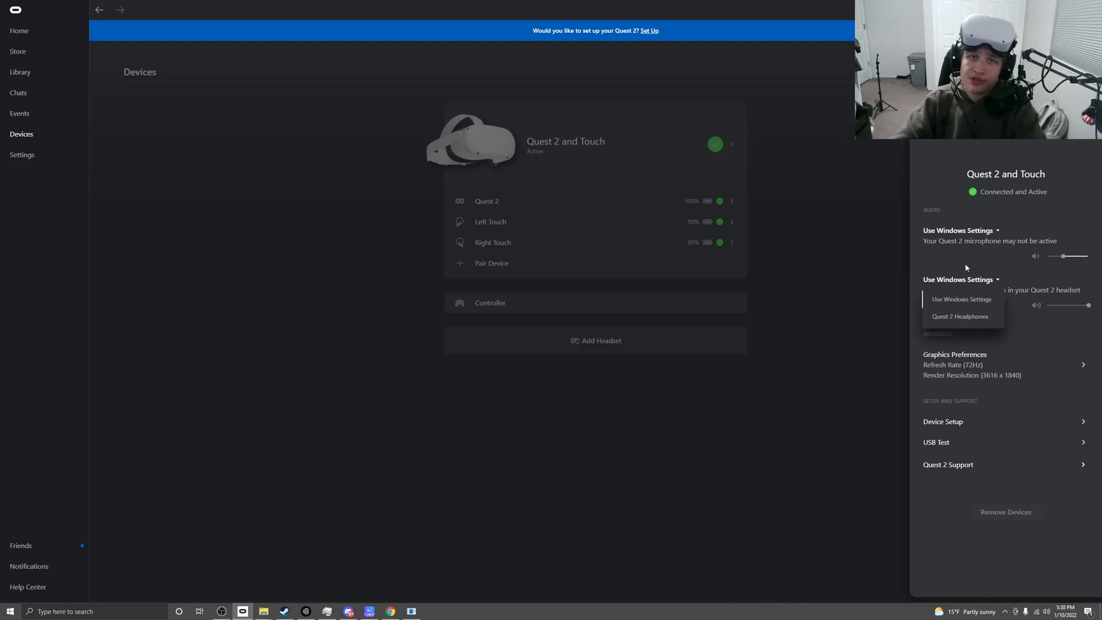
left_click(960, 230)
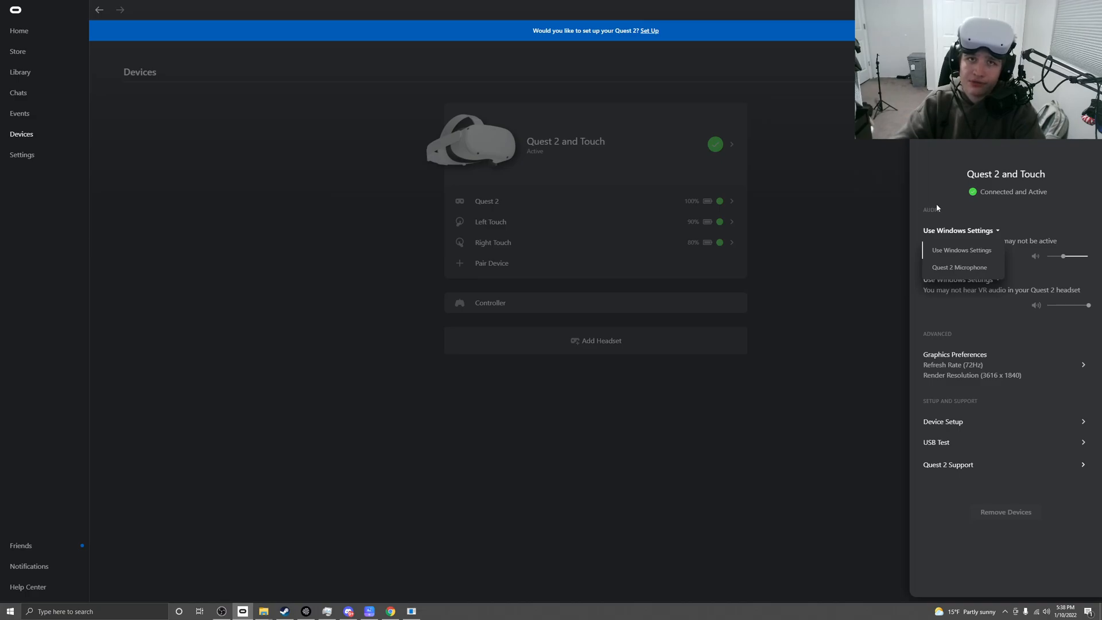
left_click(807, 281)
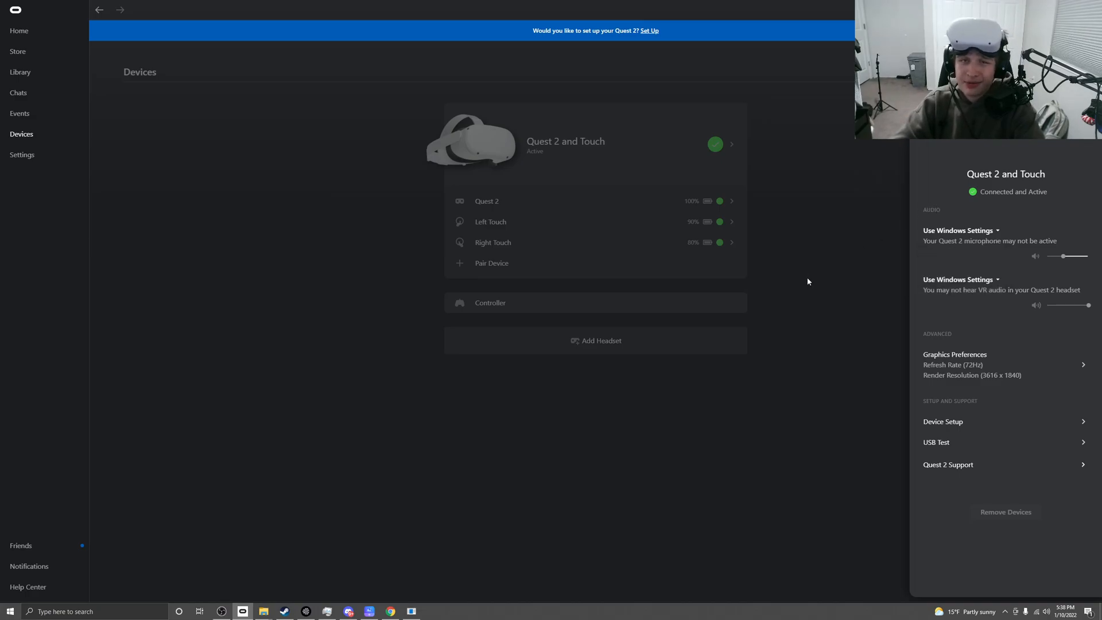
mouse_move(812, 283)
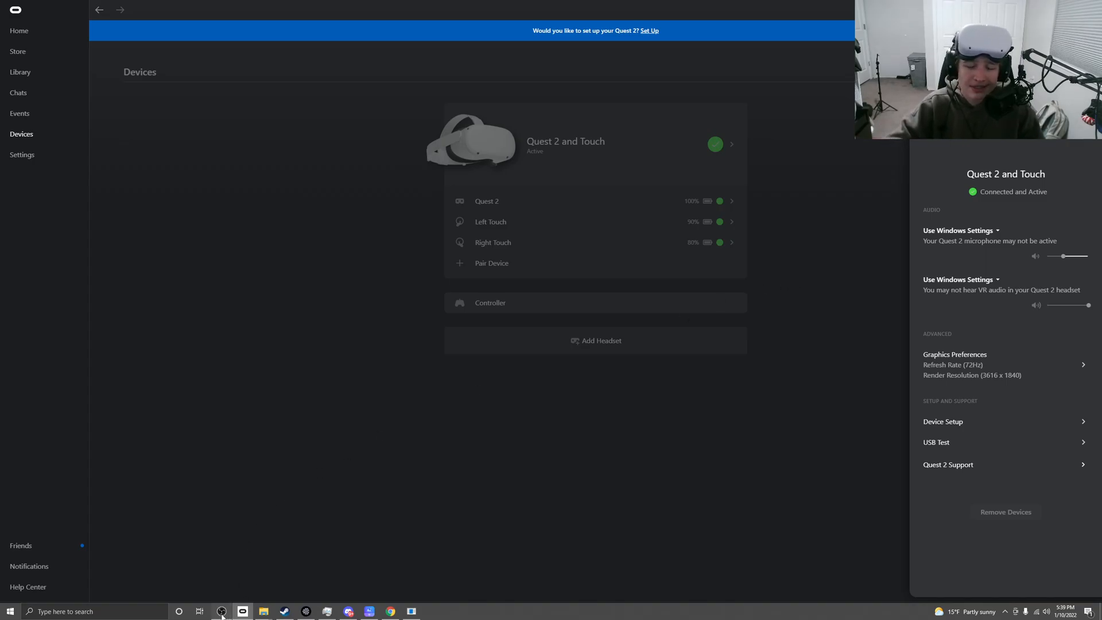
- Bring the OBS Studio window forward over the Oculus Devices page
left_click(222, 611)
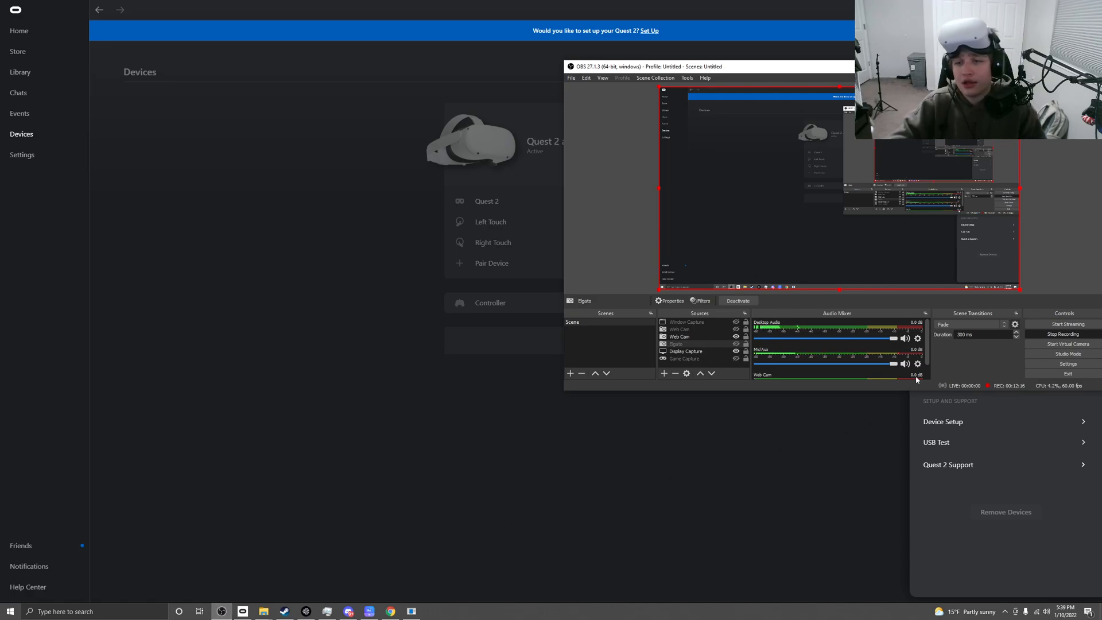